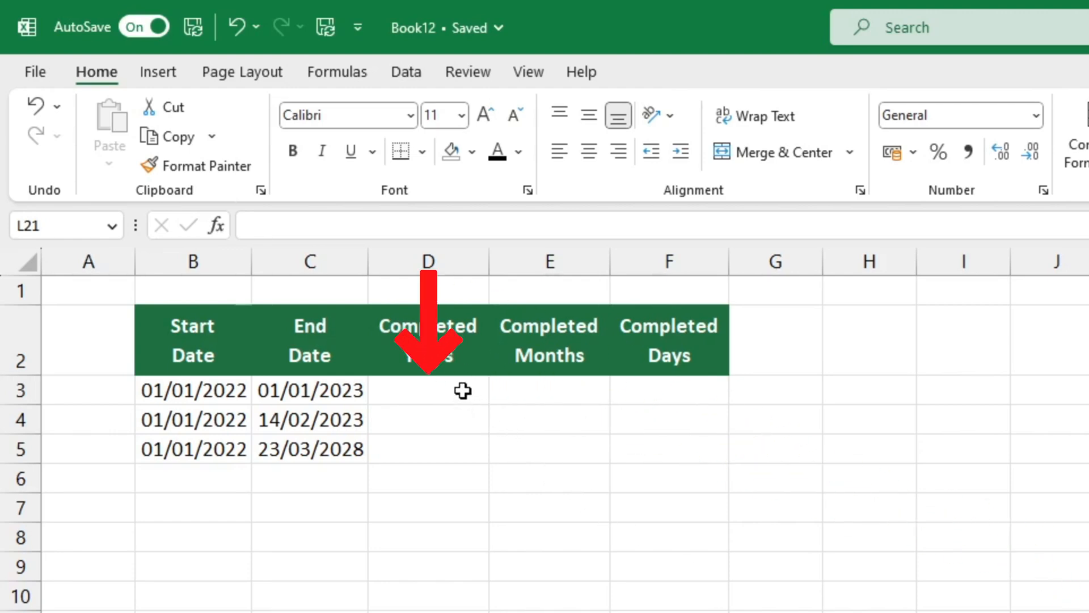
- Enter =DATEDIF(B3,C3,"Y") in D3 so the first row shows 1 completed year
text(=d)
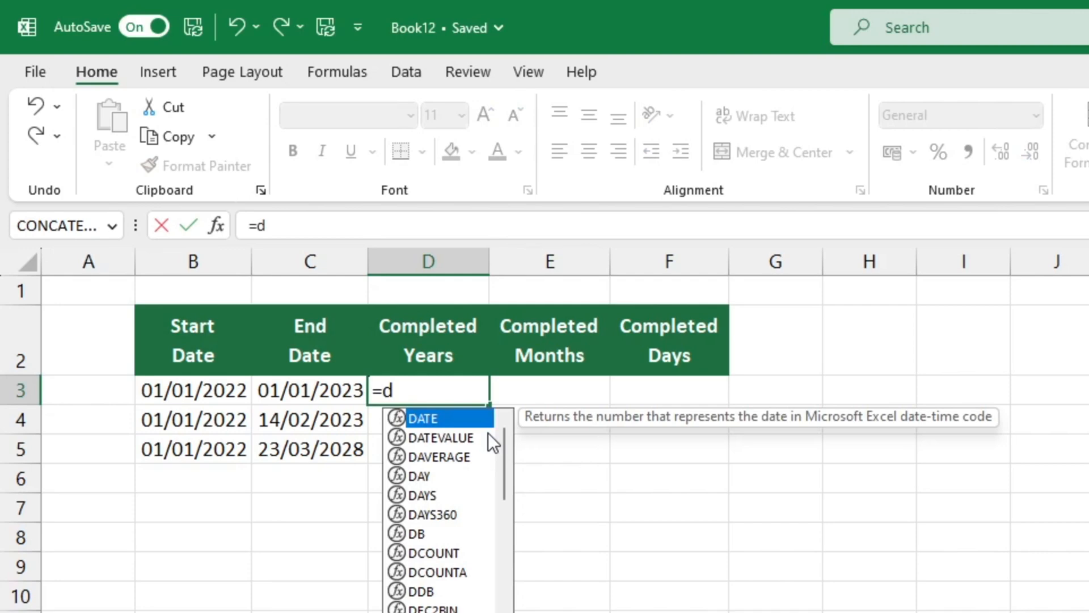
text(atedif)
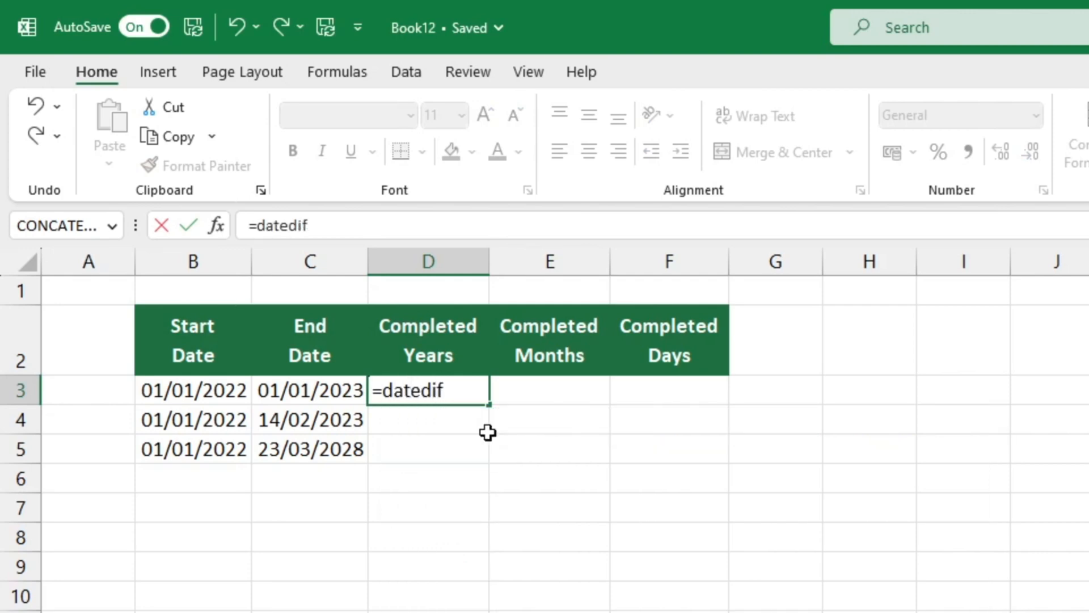
text(()
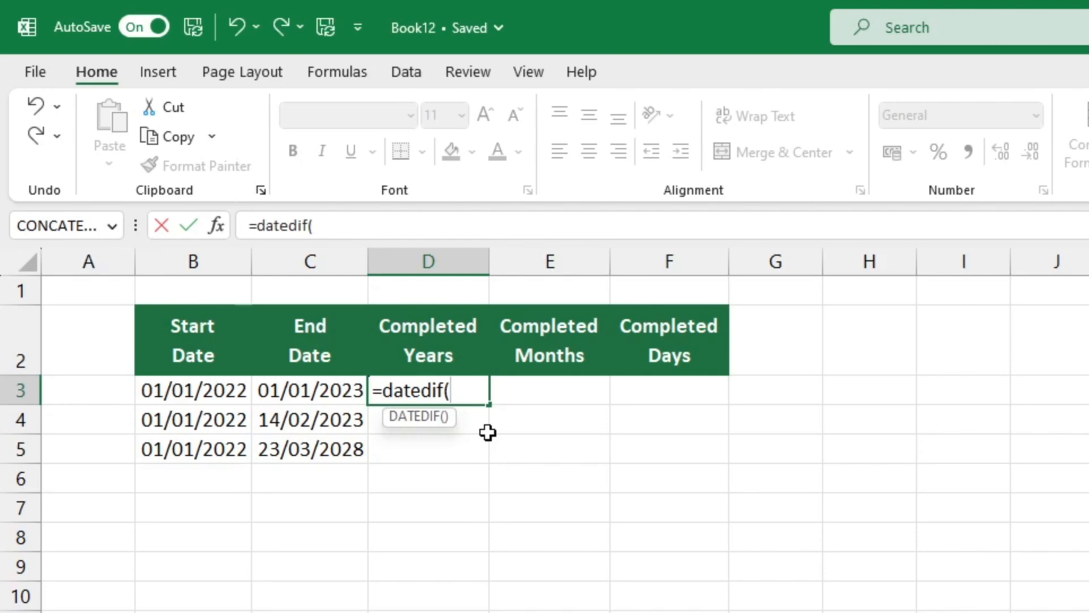
click(193, 389)
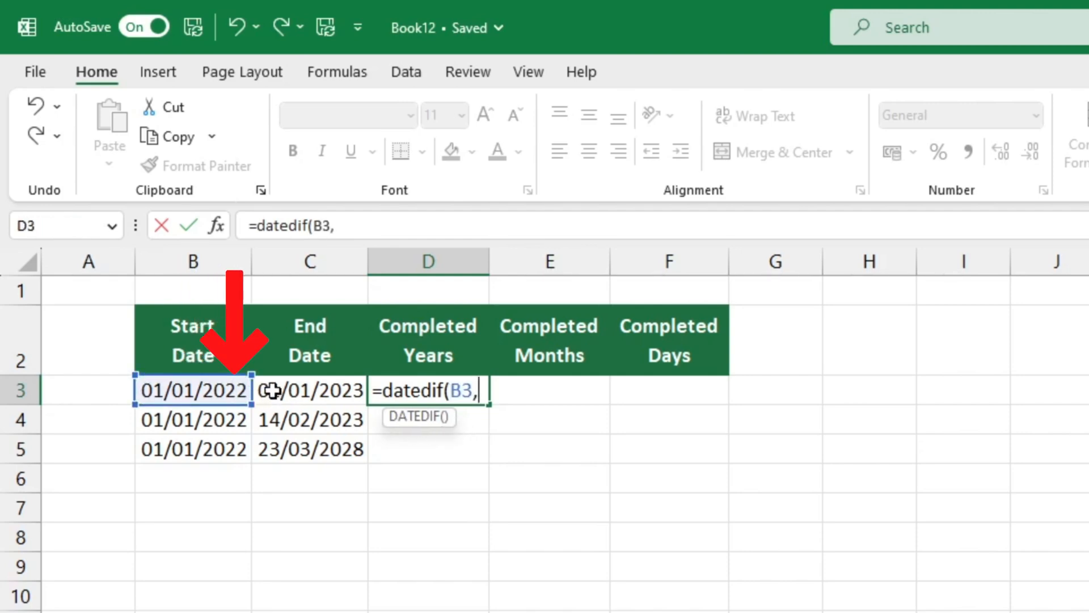
click(308, 389)
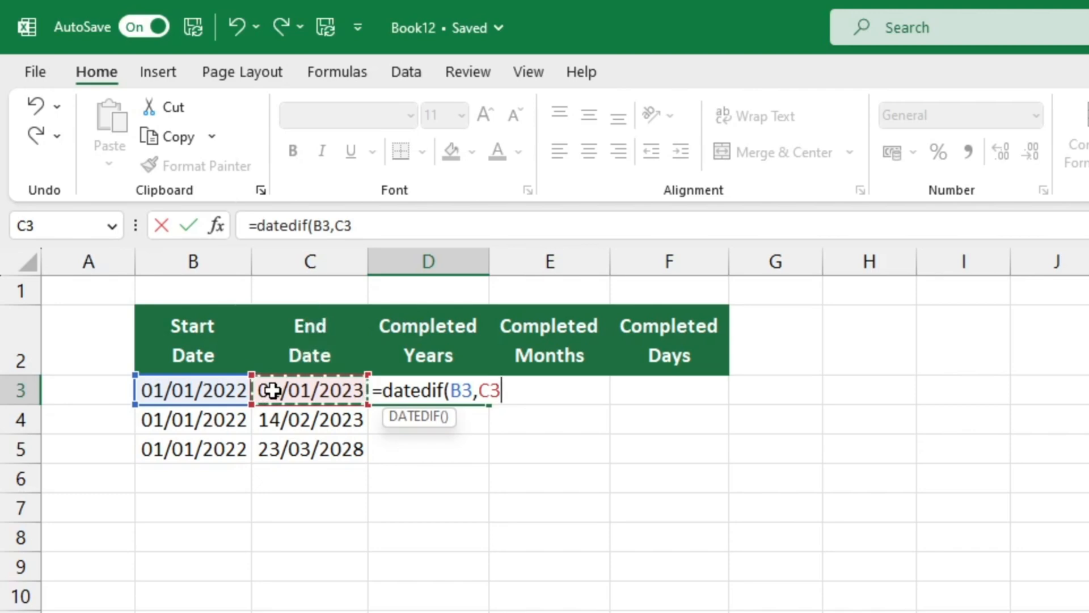
text(,")
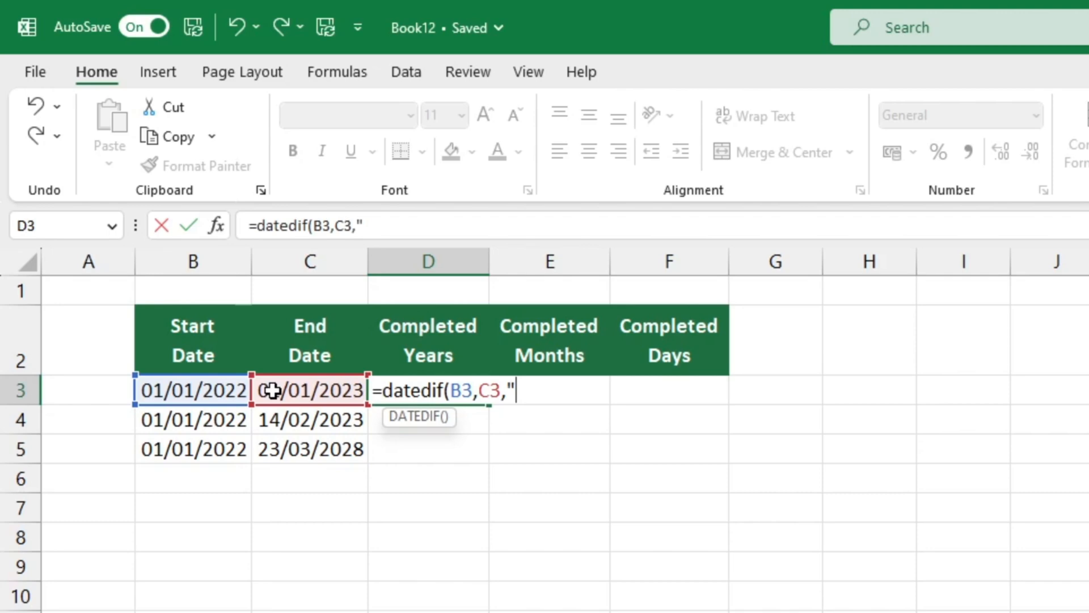
text(Y)
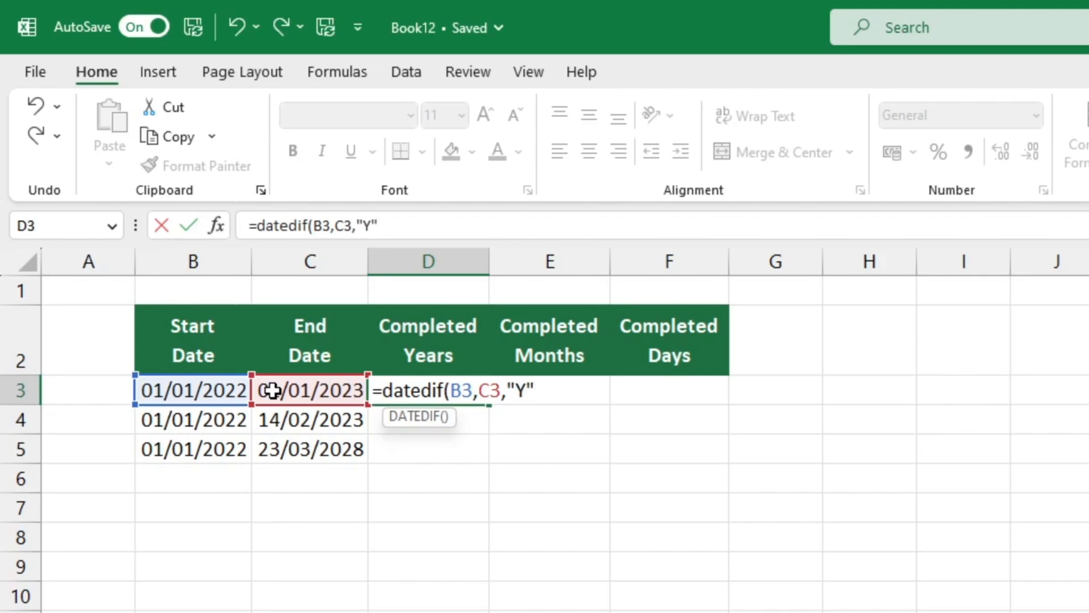
key(Enter)
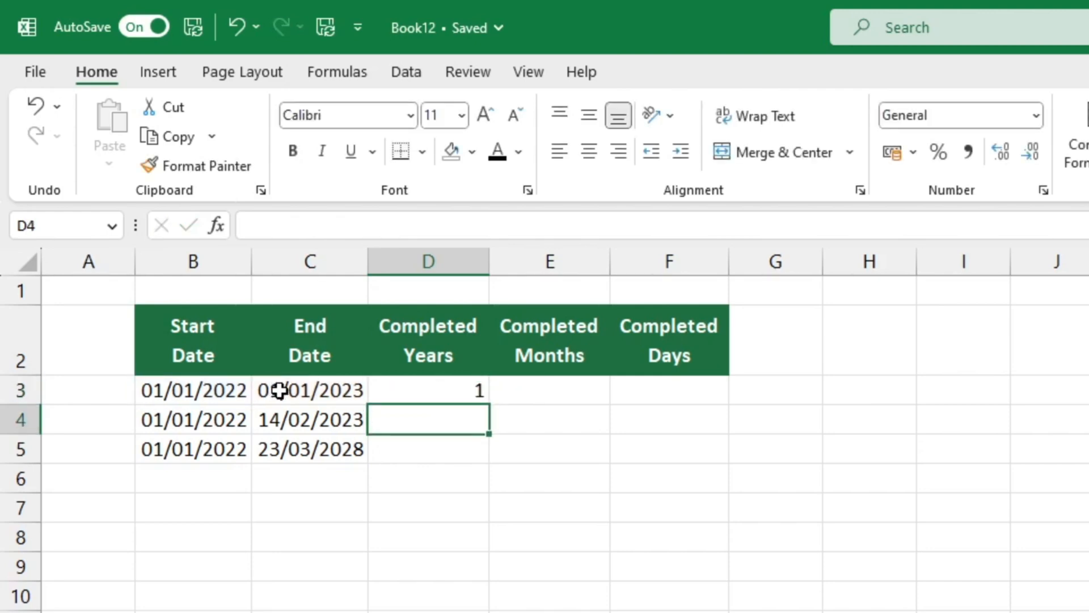
- Copy the years formula from D3 down to D5, then move to E3 for the months count
click(427, 389)
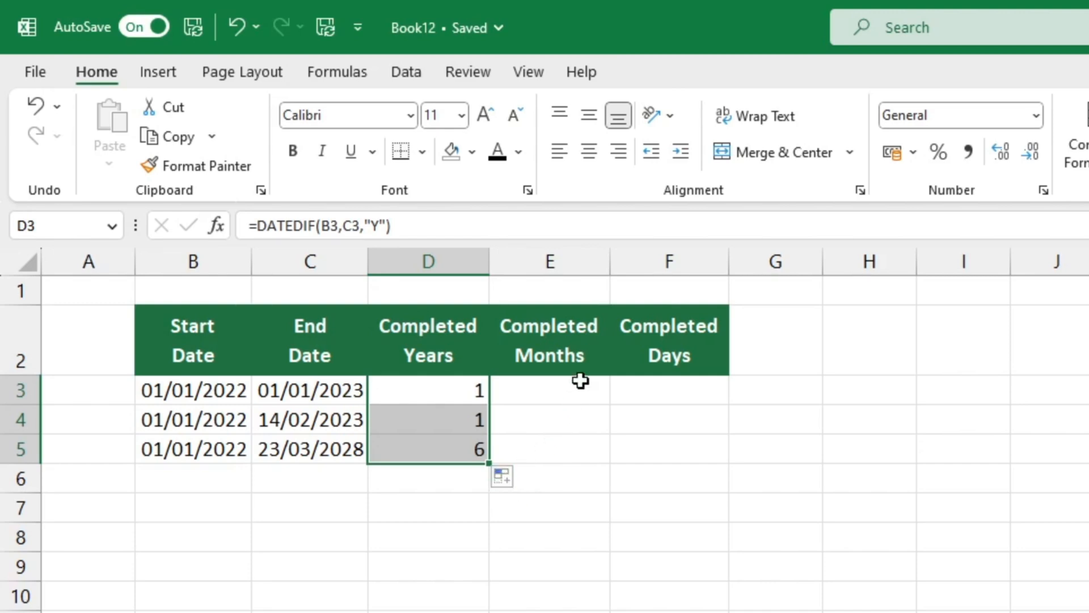
mouse_move(571, 391)
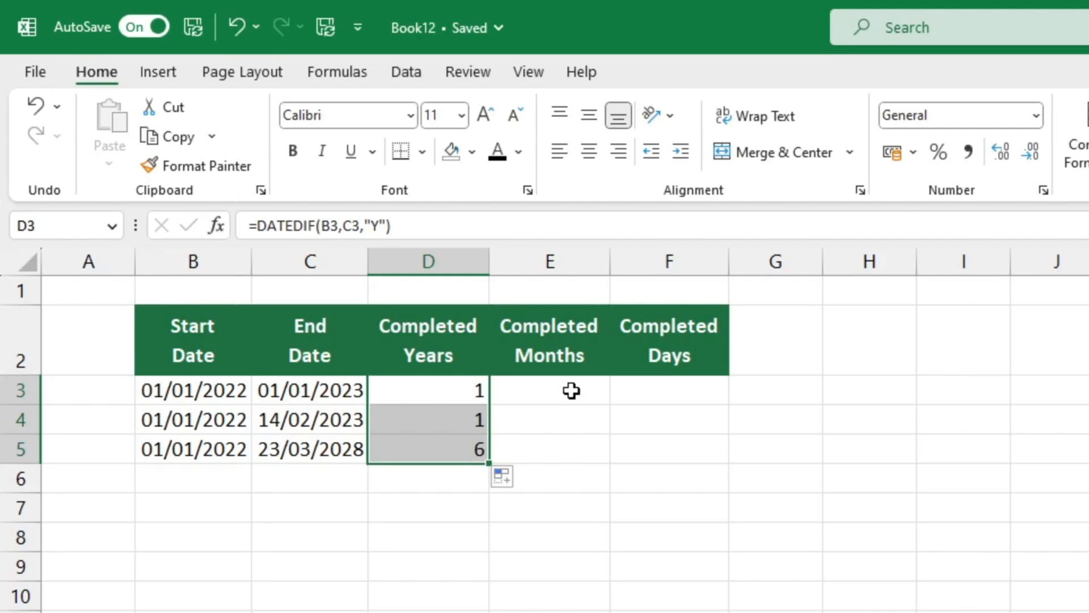
click(548, 389)
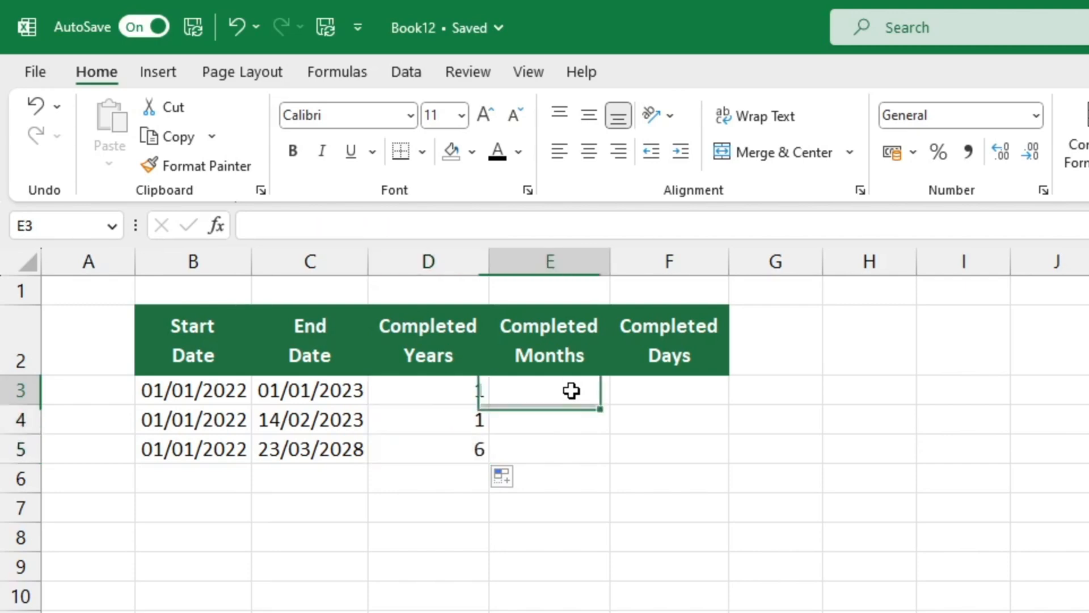
- Enter =DATEDIF(B3,C3,"M") in E3 so the first row shows 12 completed months
text(=datedif)
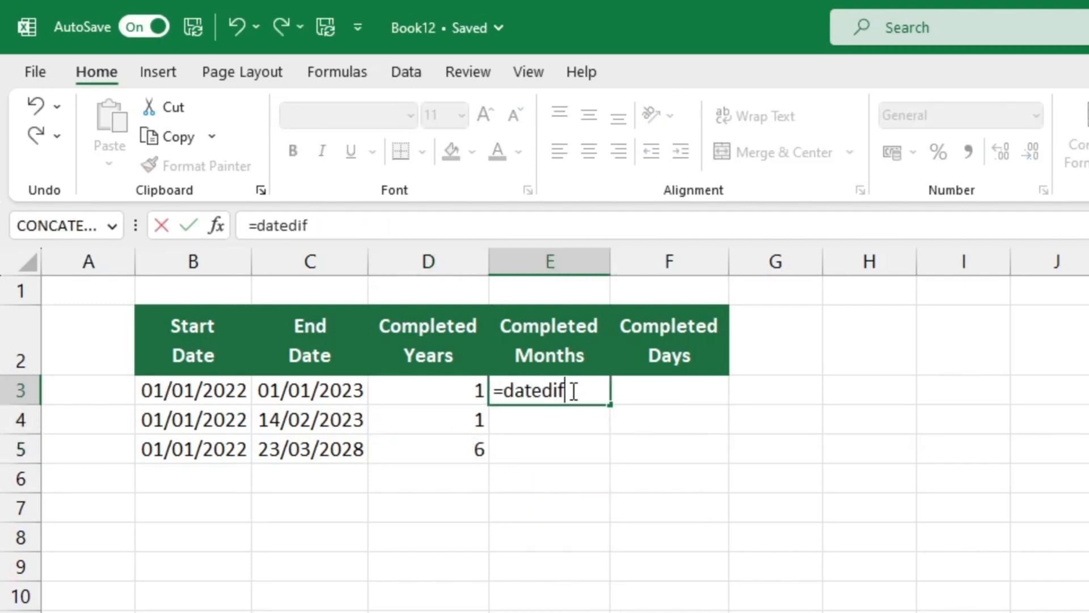
click(193, 389)
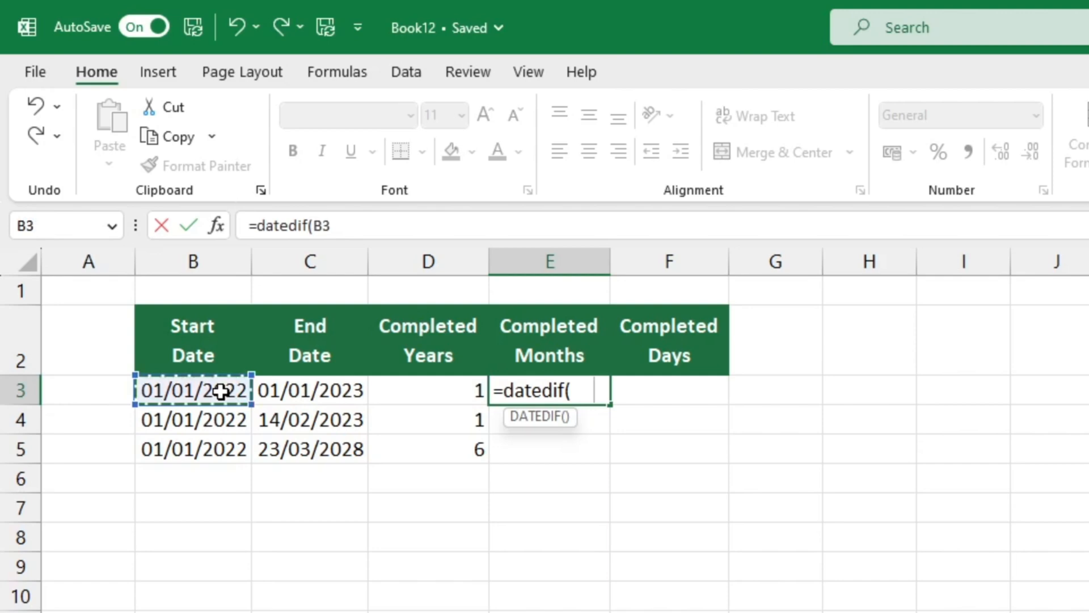
click(309, 389)
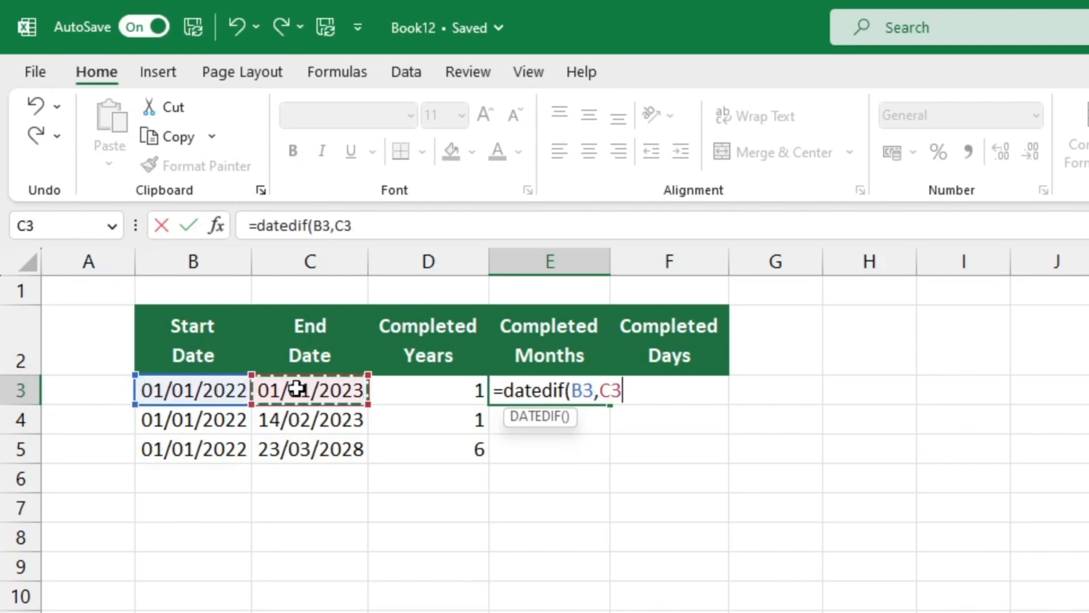
text(,)
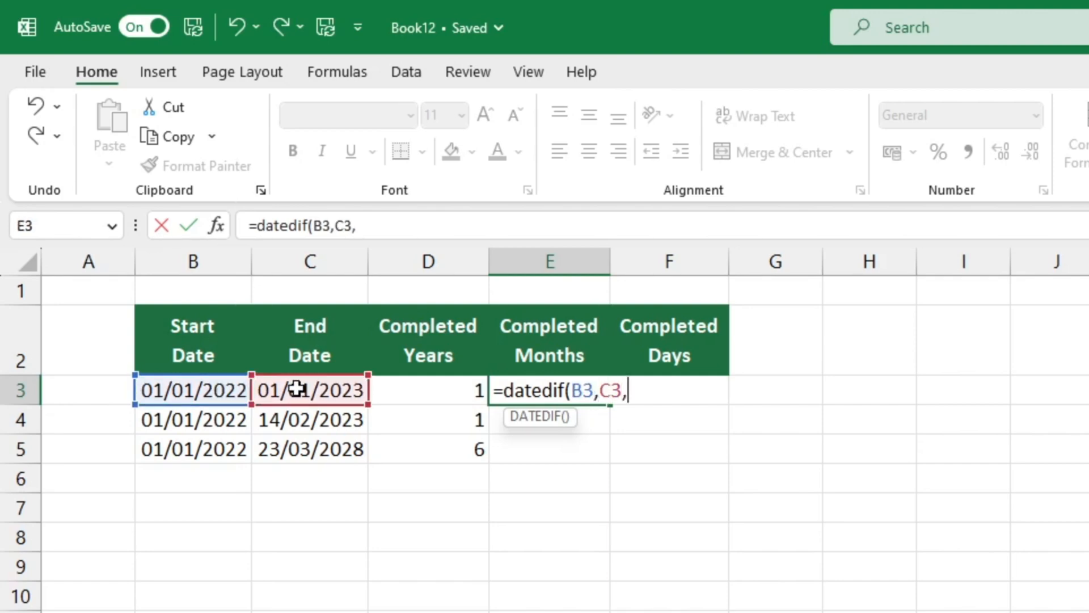
text(")
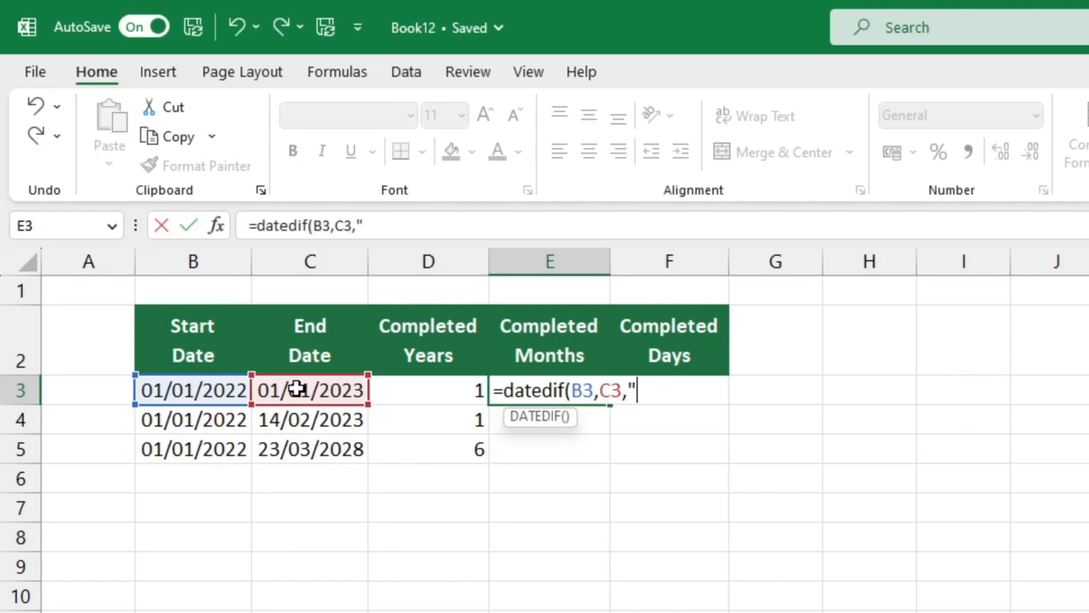
text(M")
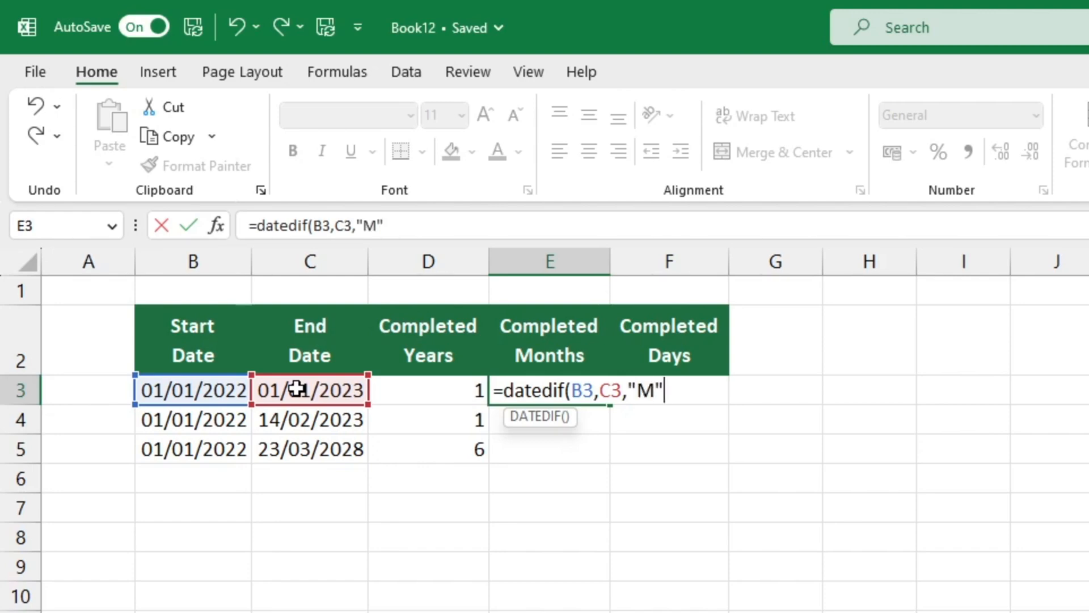
text())
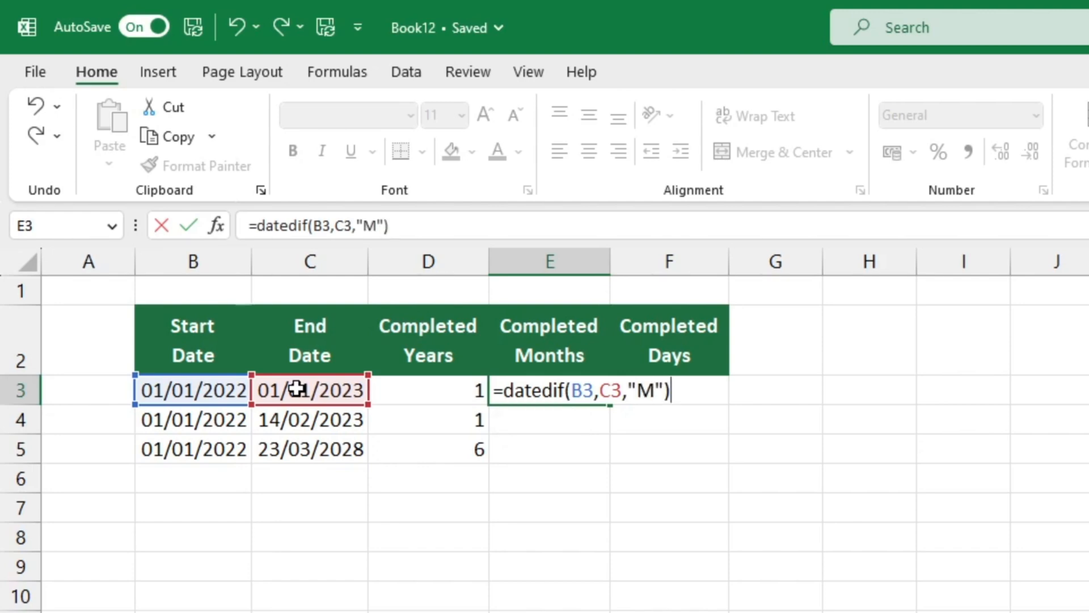
key(enter)
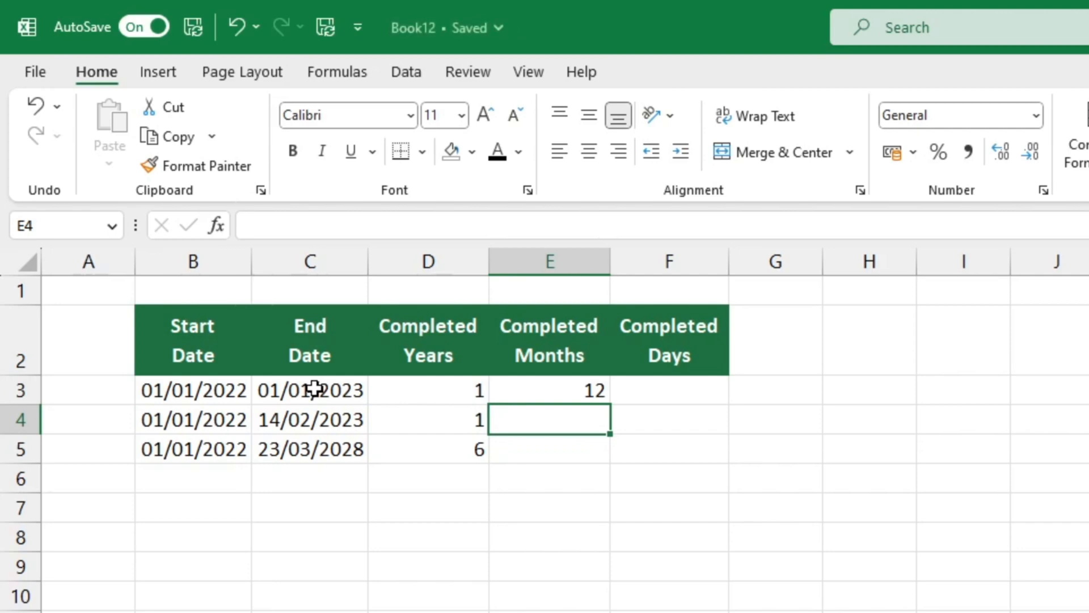
- Fill the months formula down to E5, giving 12, 13 and 74
click(548, 390)
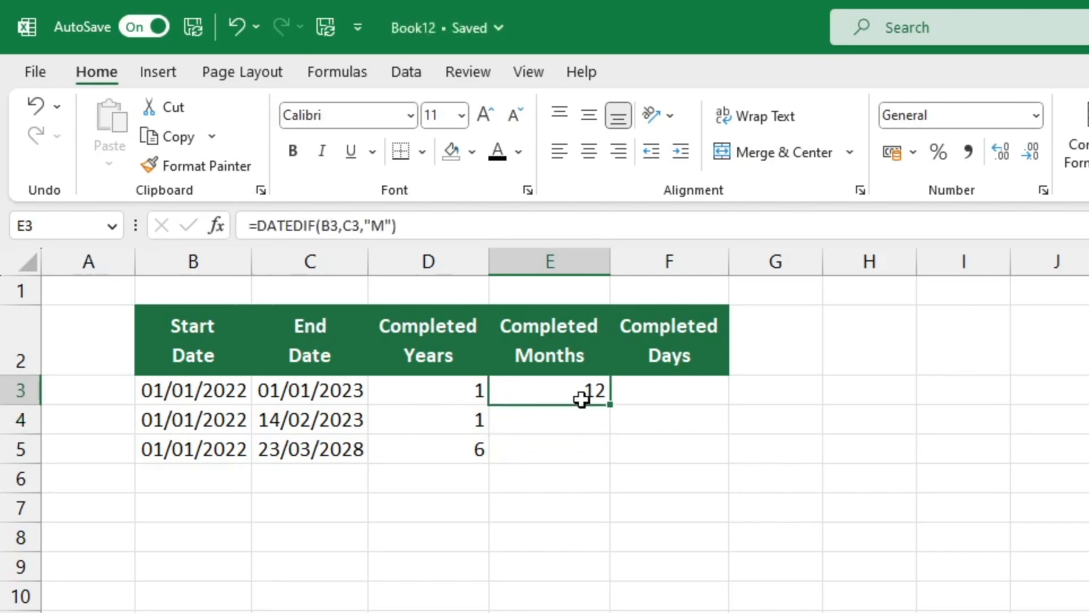
drag(583, 400, 582, 450)
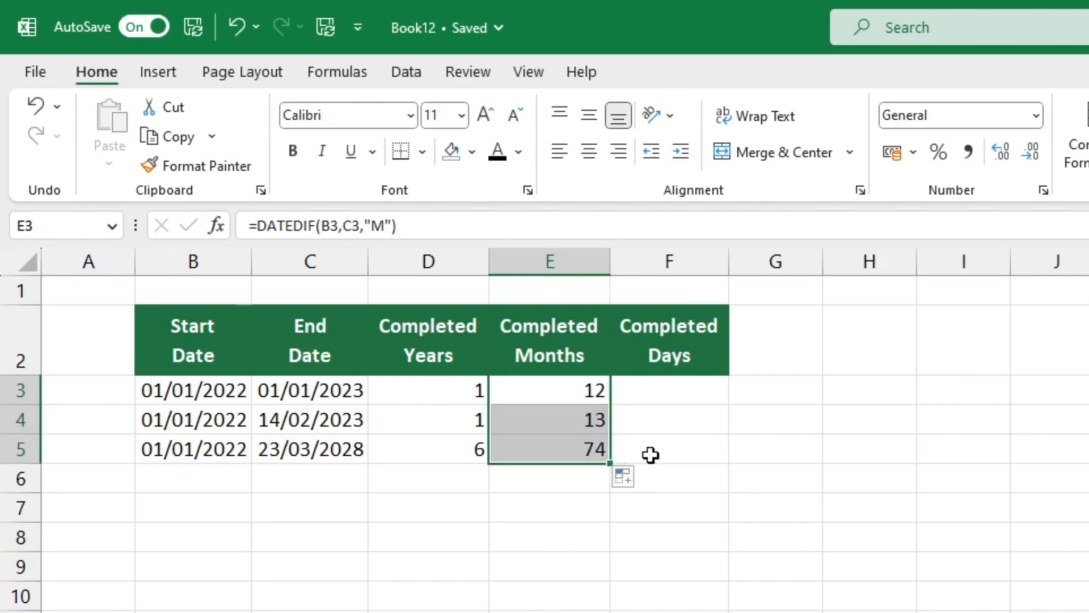
mouse_move(665, 401)
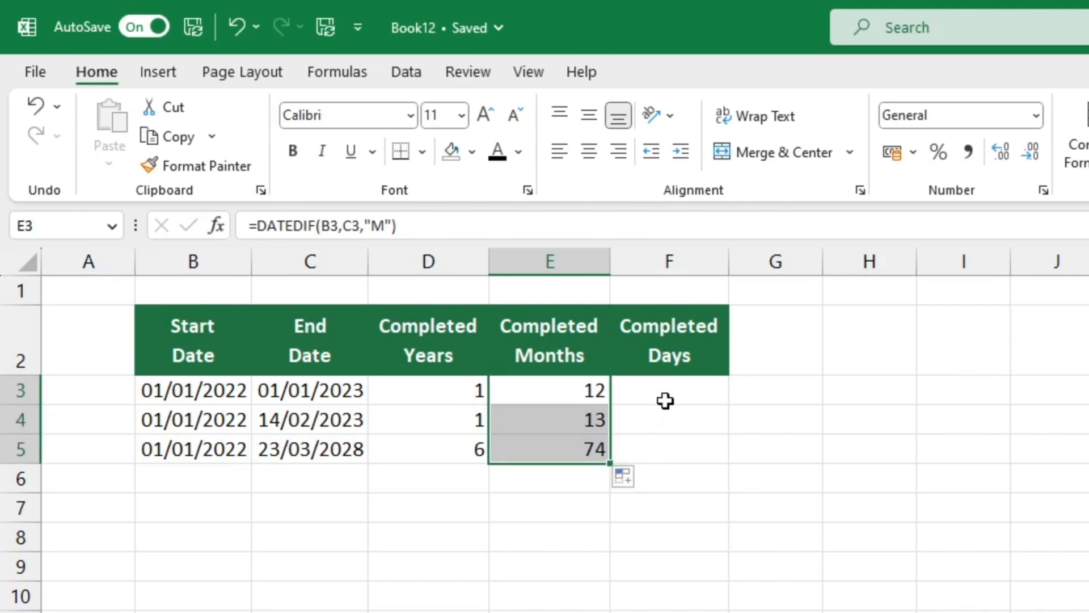
- Enter =DATEDIF(B3,C3,"D") in F3 so the first row shows 365 completed days
click(668, 390)
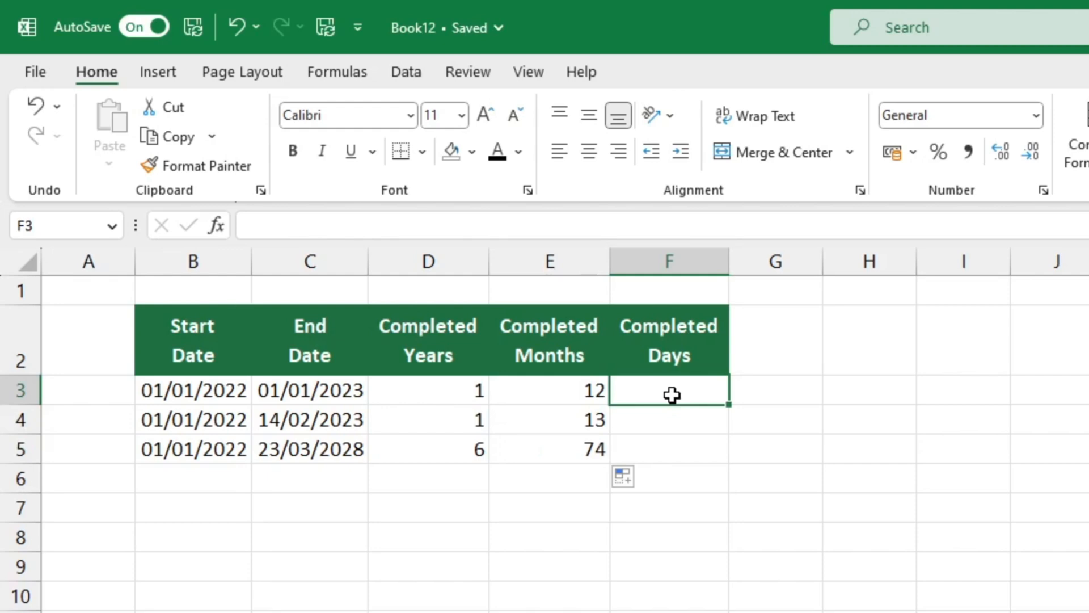
text(=)
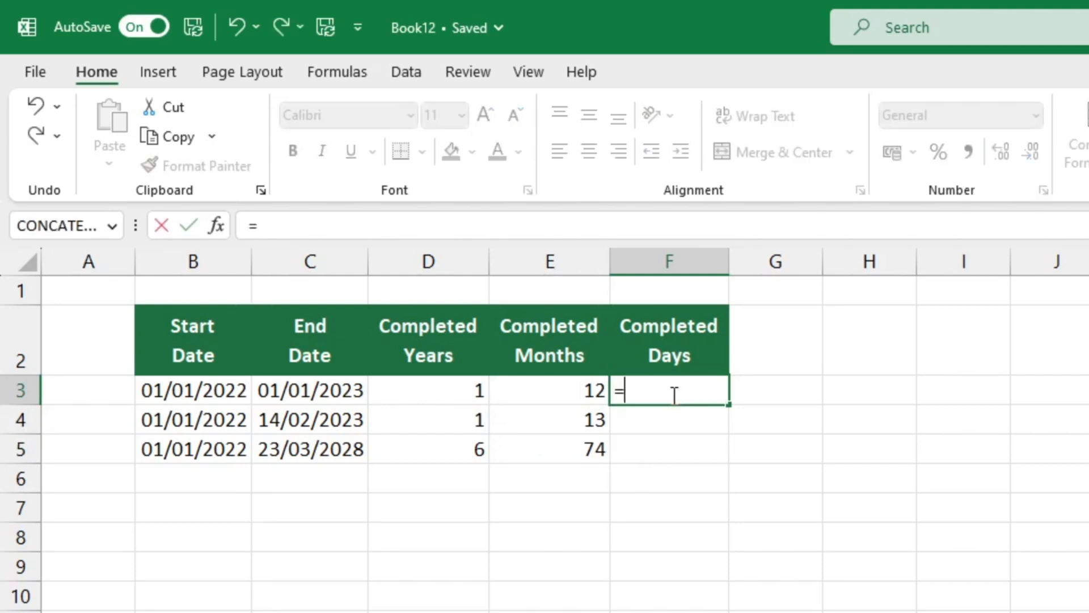
text(datedi)
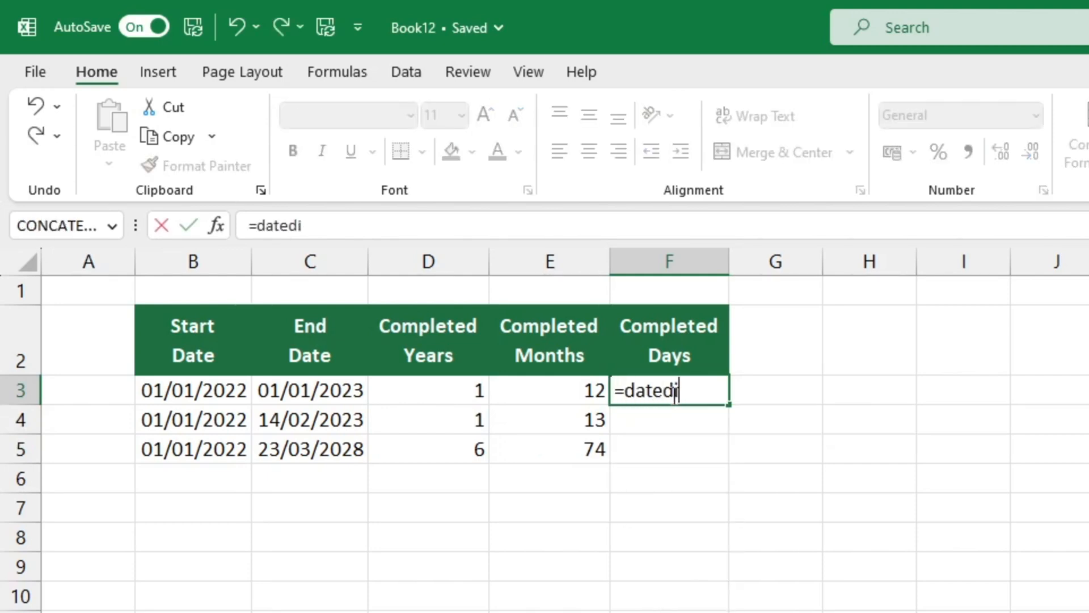
text(f()
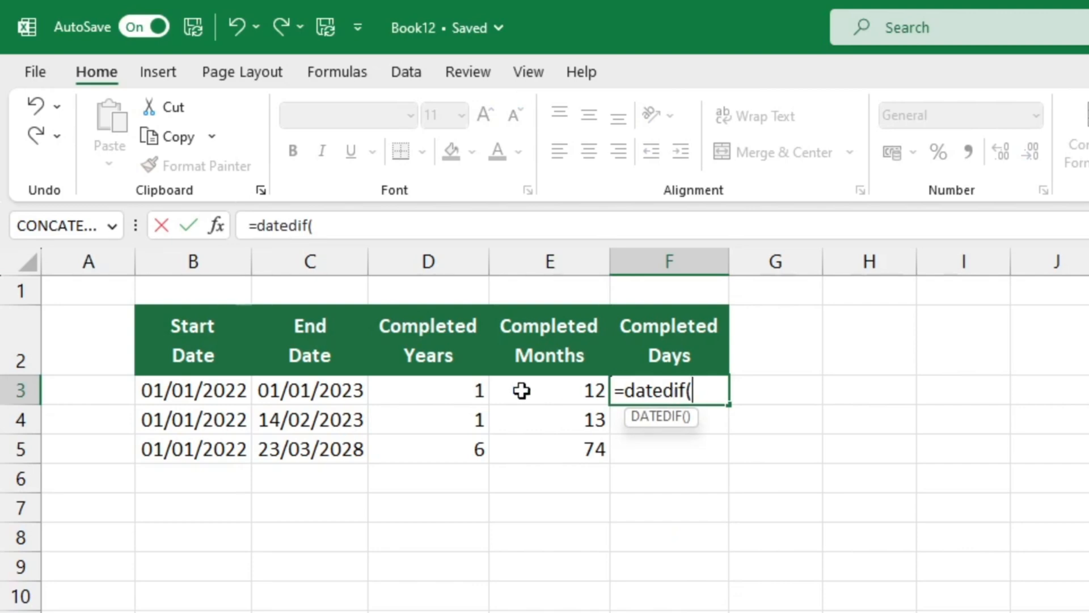
click(193, 390)
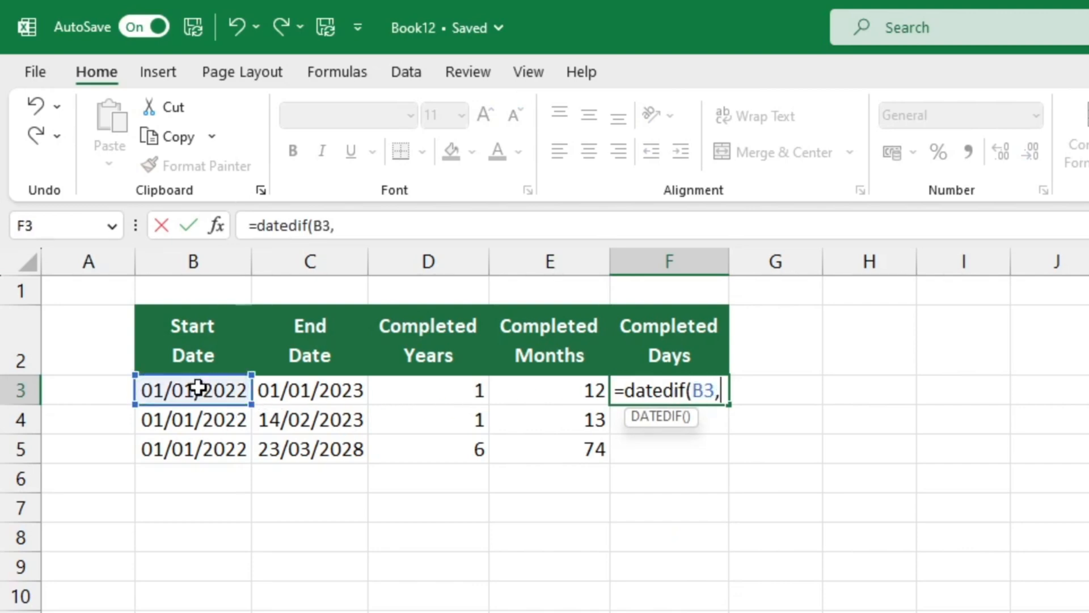
click(310, 389)
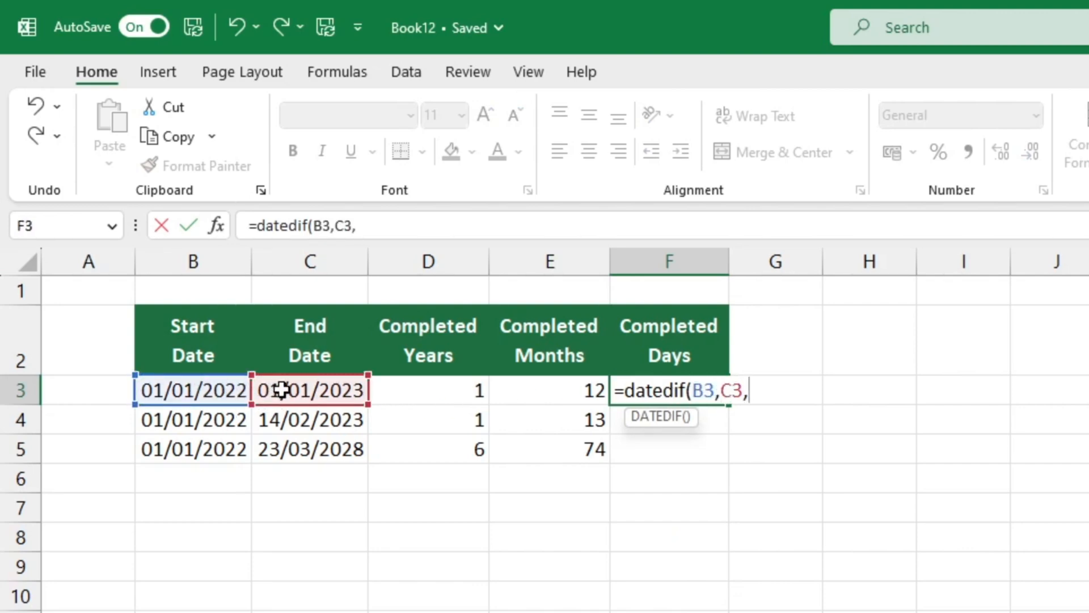
text(")
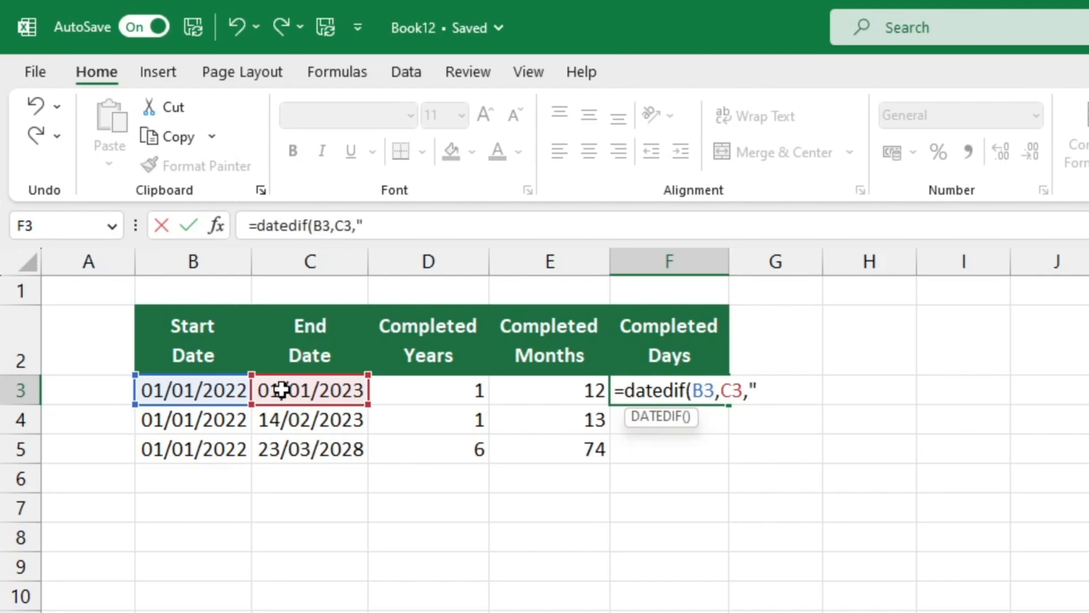
text(D")
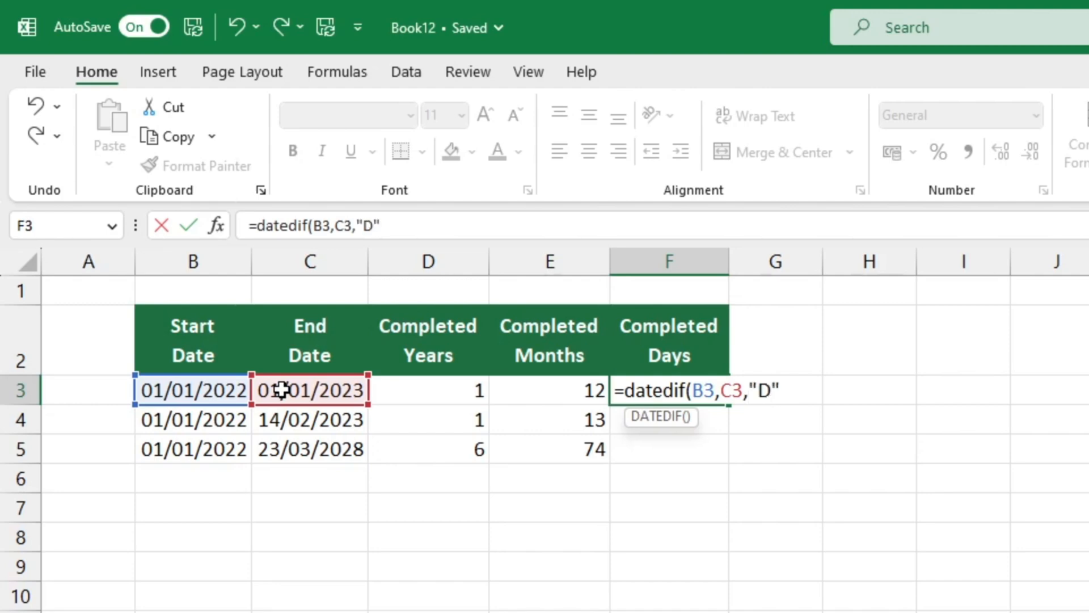
text())
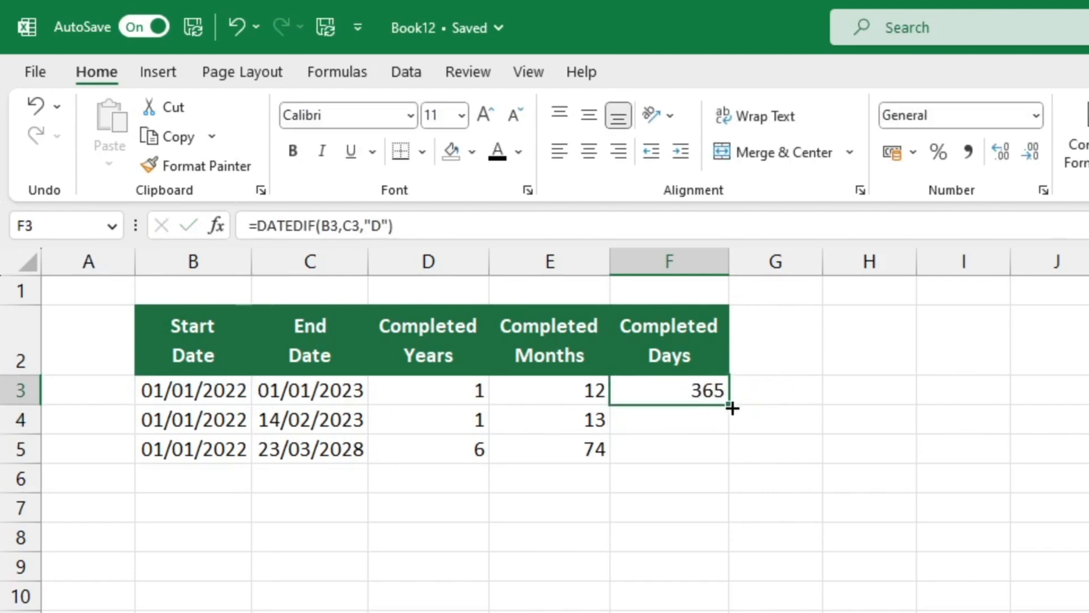
- Fill the days formula down to F5, giving 365, 409 and 2273, and deselect
drag(733, 408, 720, 448)
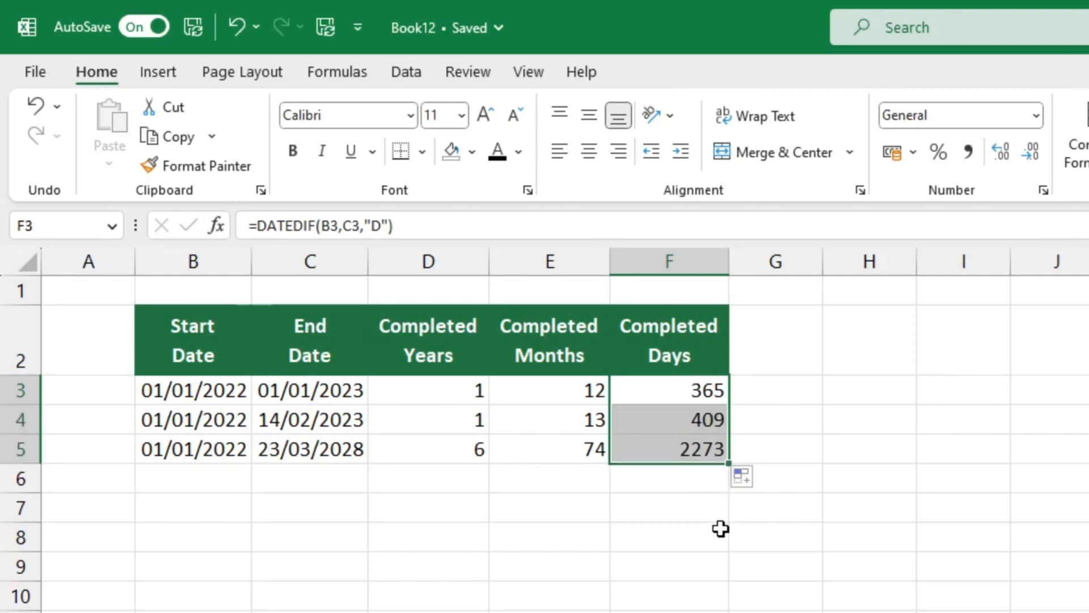
click(669, 536)
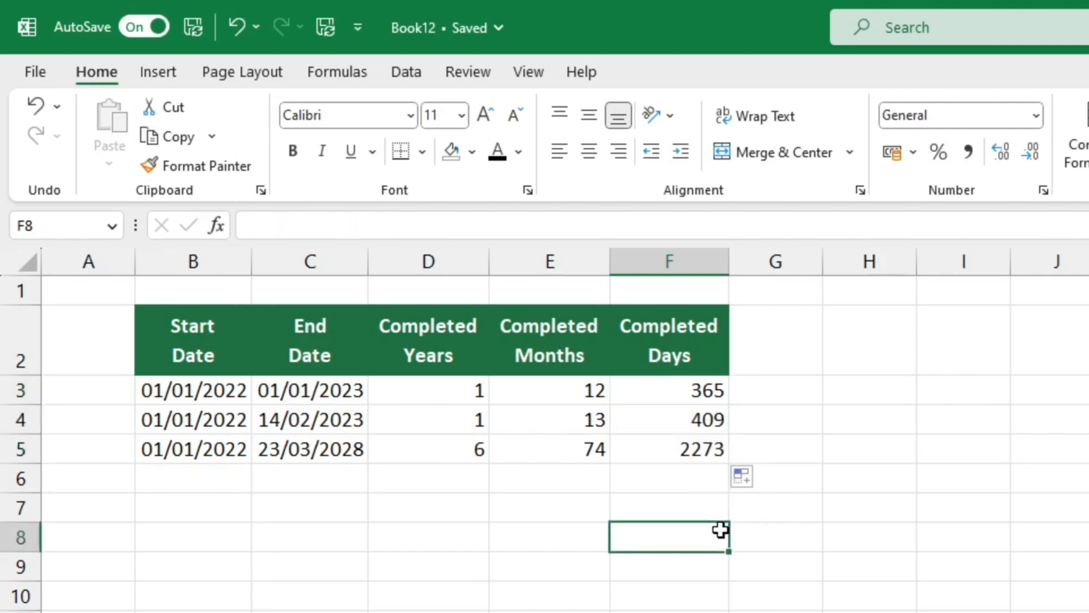